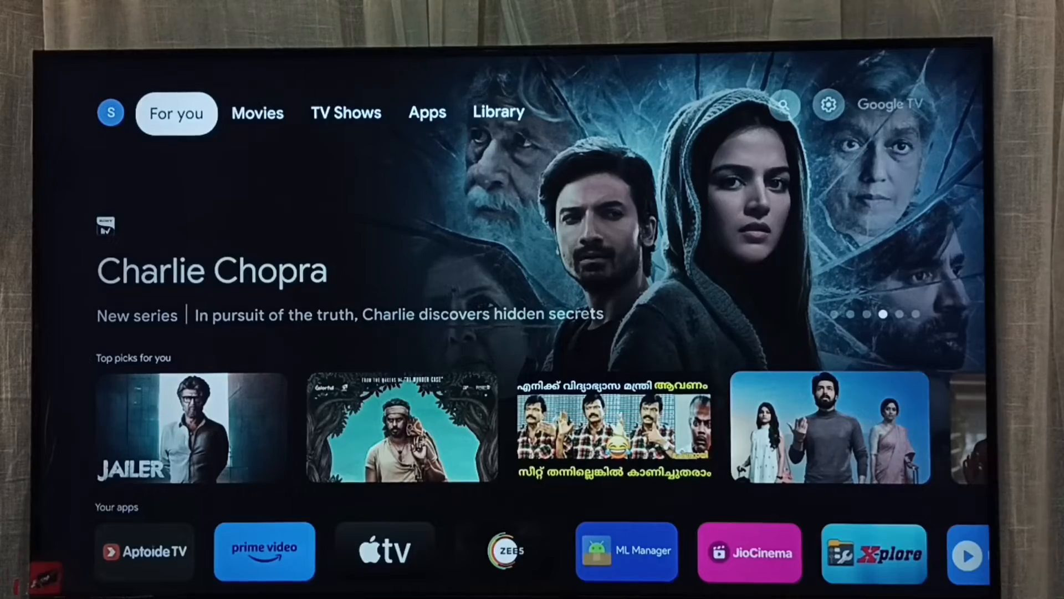
Step: Reach the profile avatar on the home screen and open Manage accounts for the signed-in account
click(427, 112)
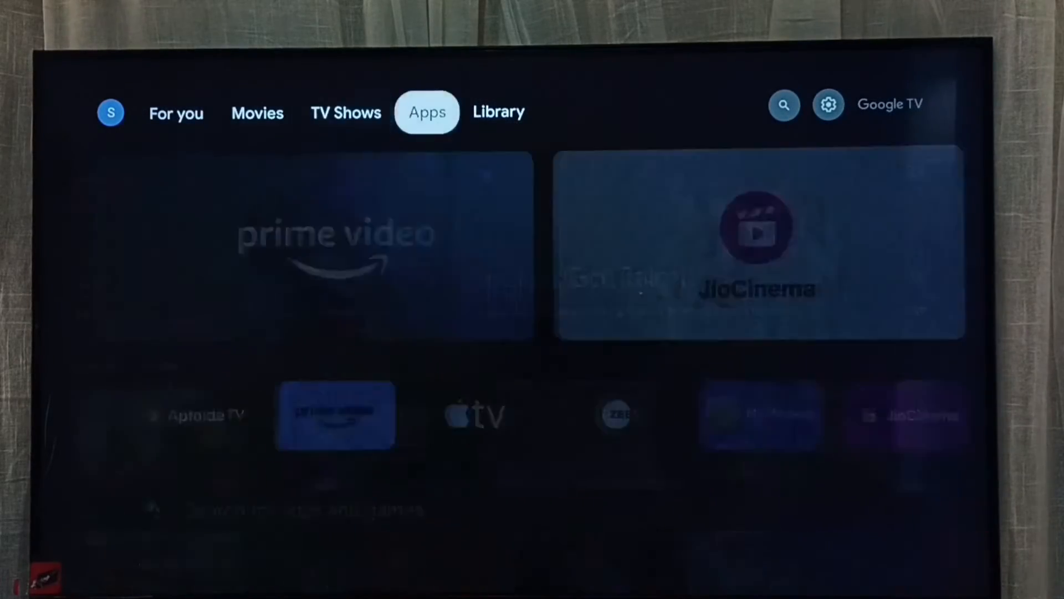
click(783, 105)
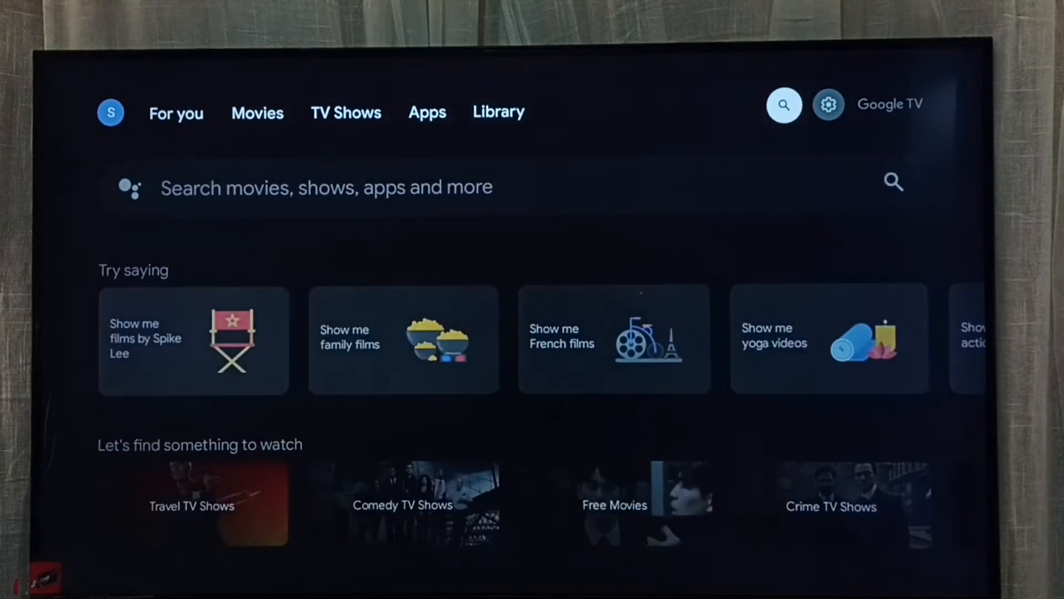
click(828, 105)
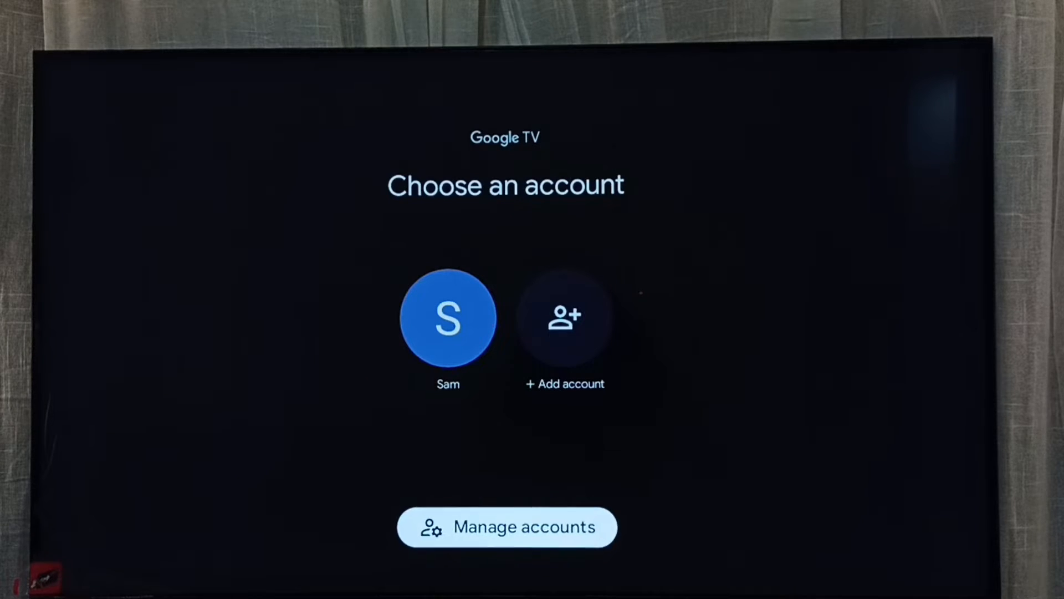
click(505, 526)
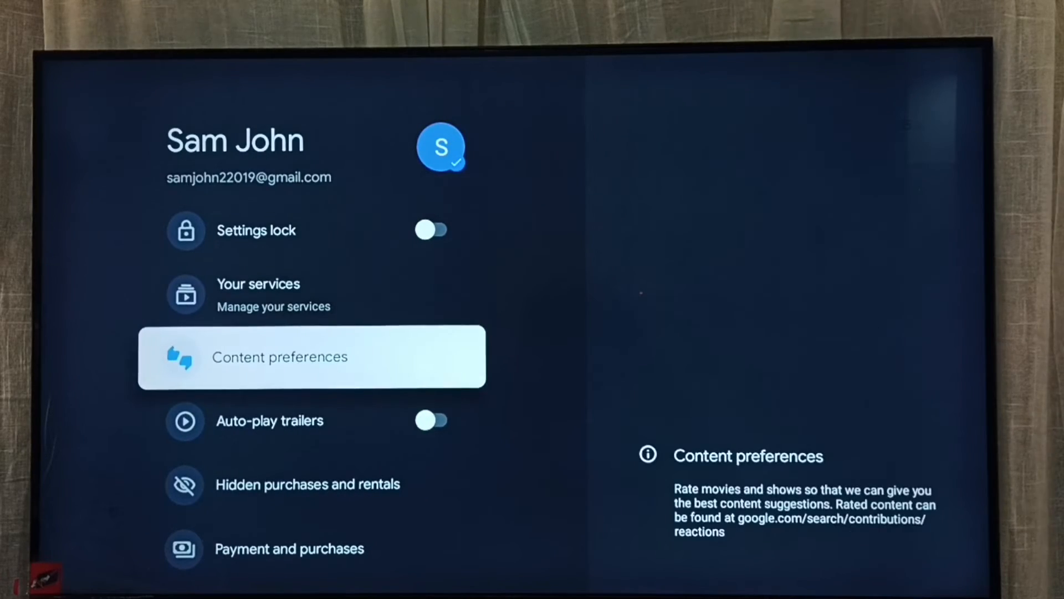
Step: Scroll down the account settings list to reach and open Google Assistant
scroll(down, 3)
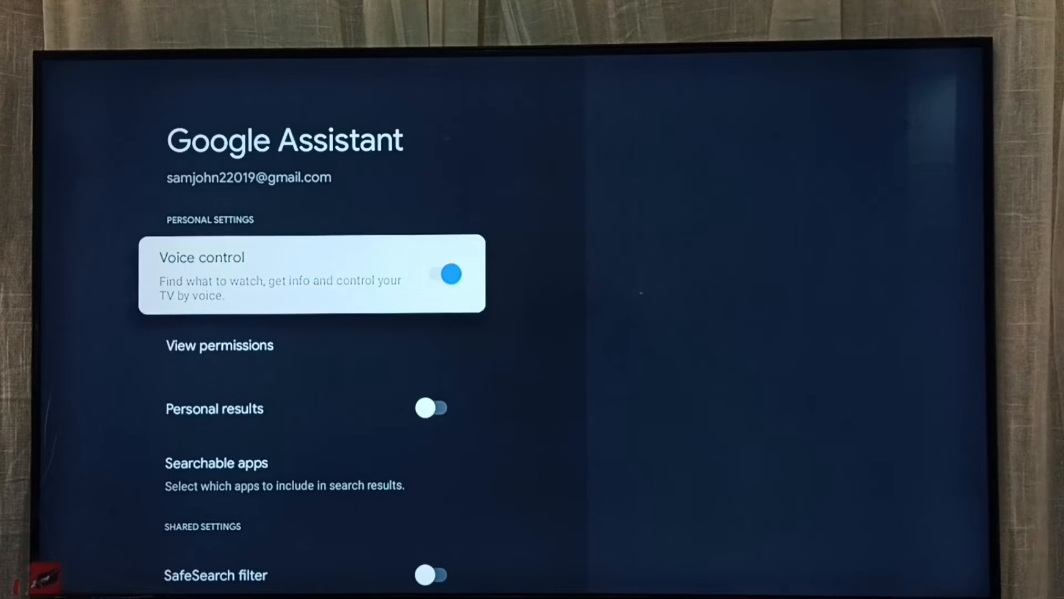
Step: Navigate to the Voice control entry and switch it off
key(down)
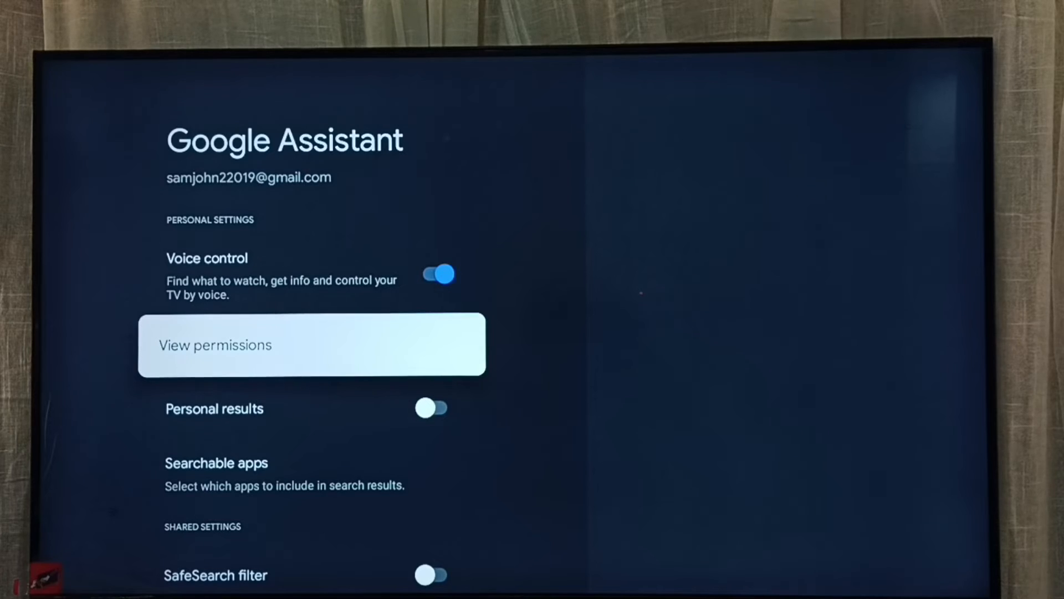
key(up)
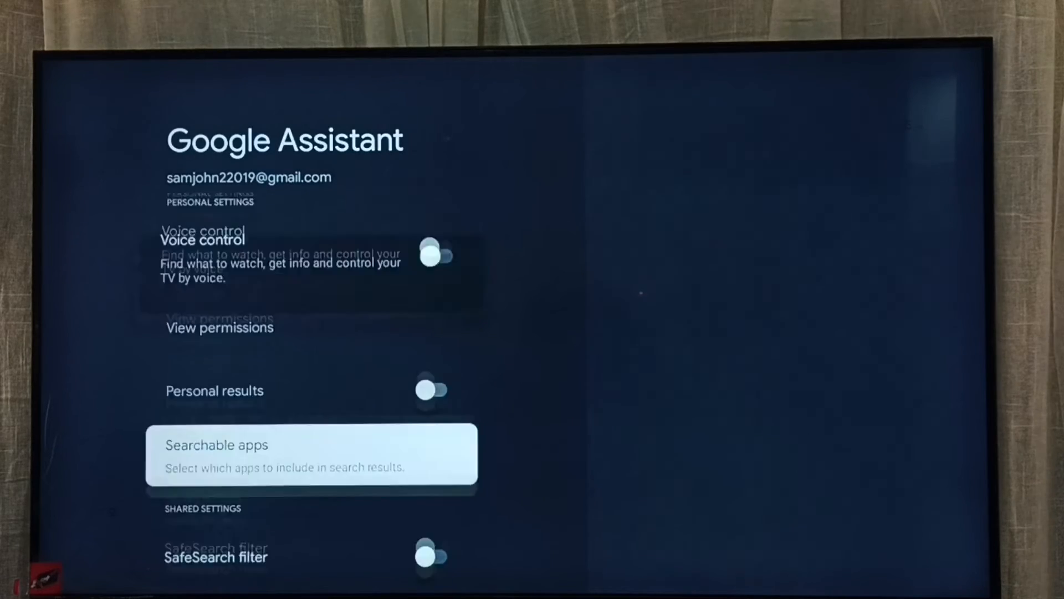
Step: Toggle Voice control off and back on, then move down past it
click(311, 454)
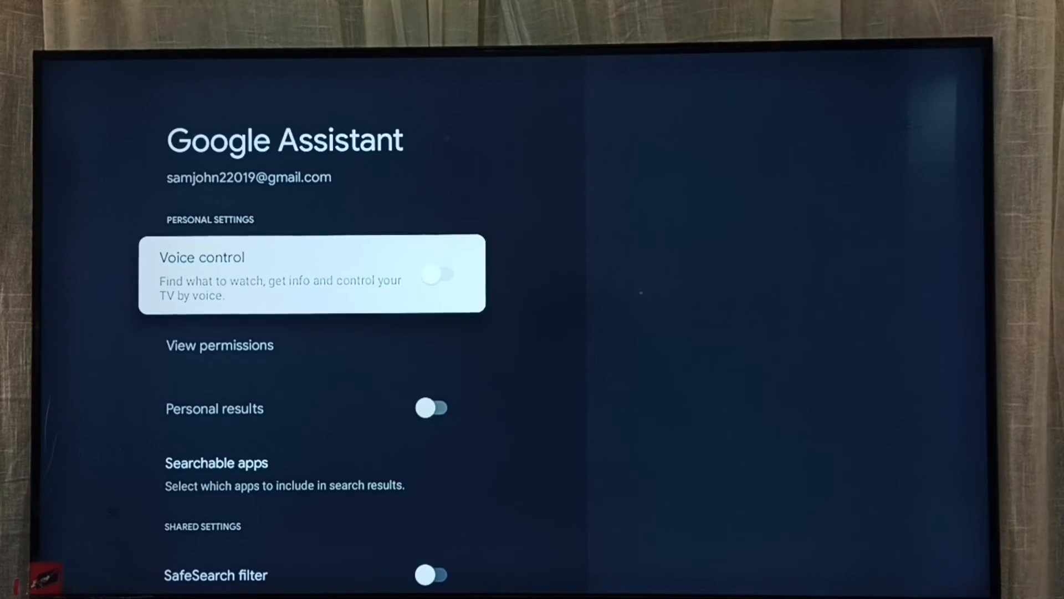
click(442, 273)
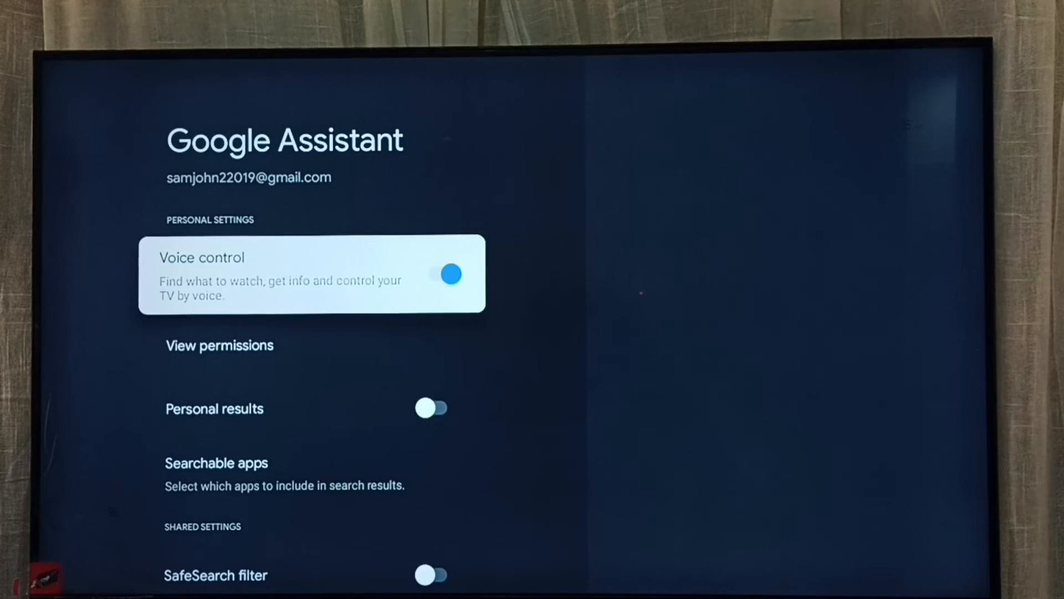
key(down)
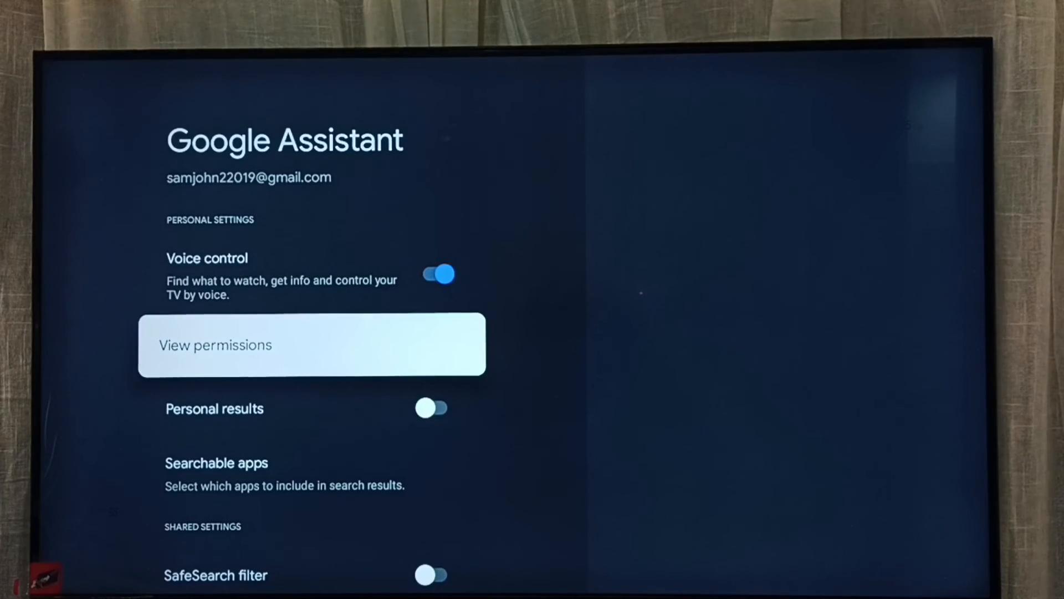